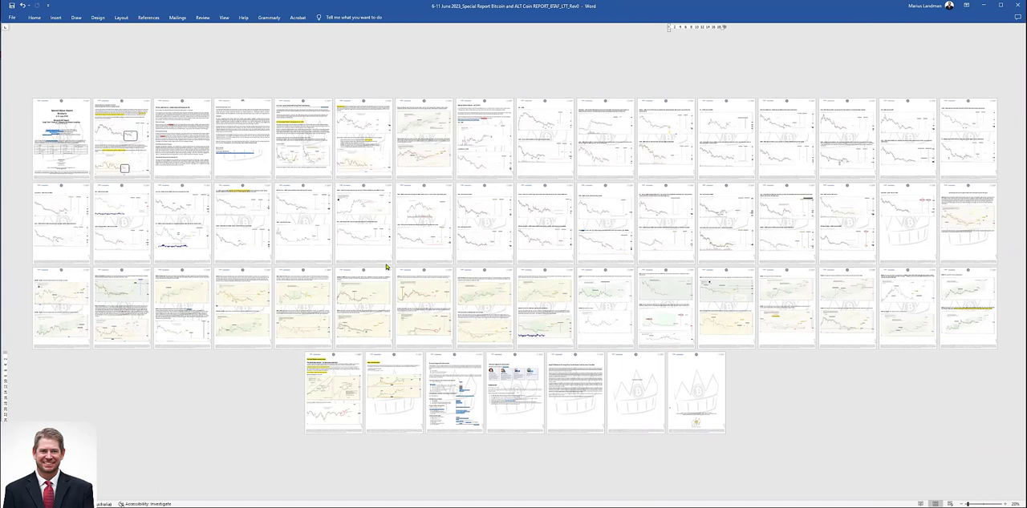
{"action": "mouse_move", "coordinate": [359, 251]}
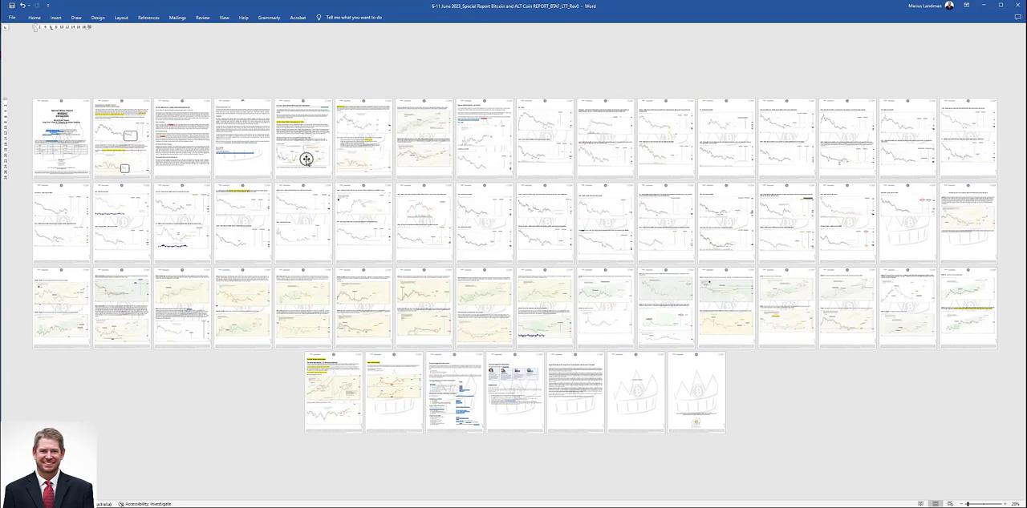
{"action": "left_click", "coordinate": [303, 136]}
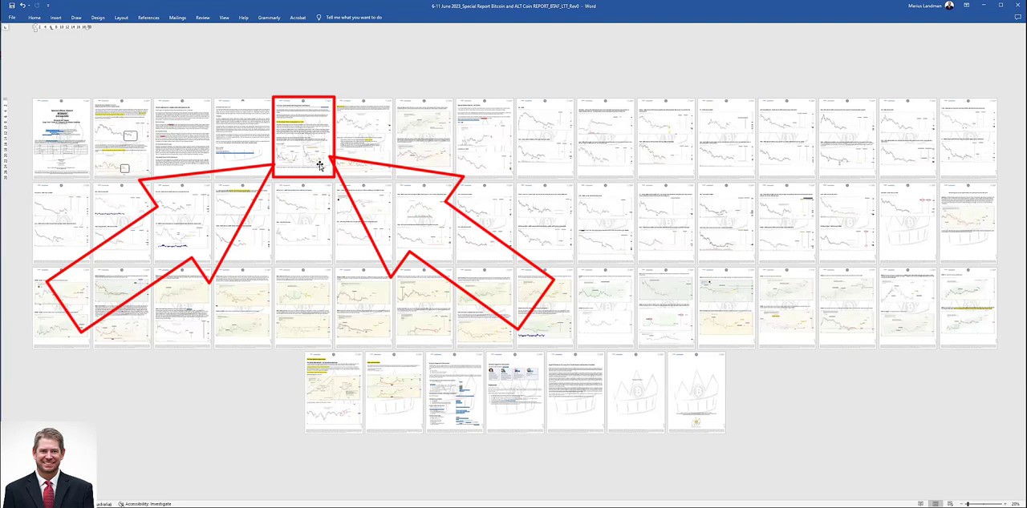
{"action": "mouse_move", "coordinate": [350, 180]}
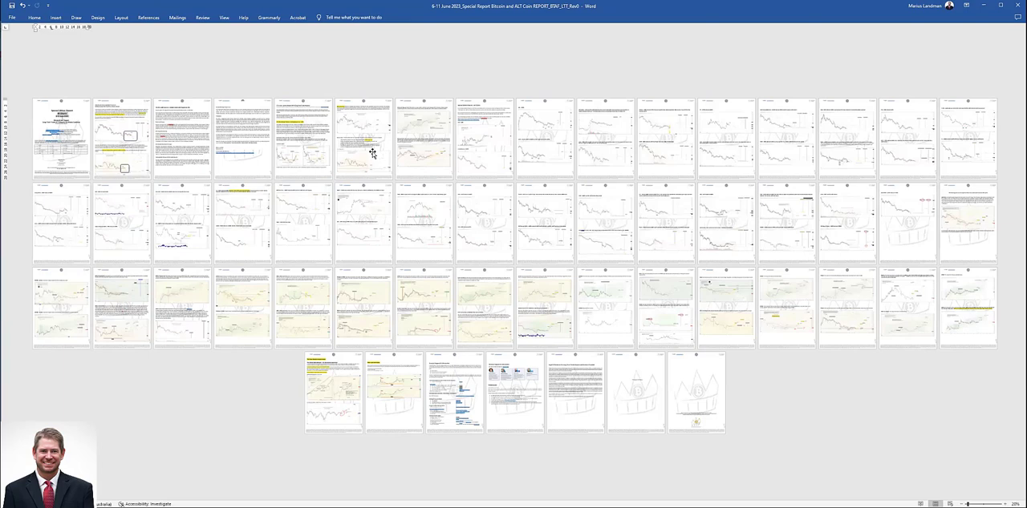
{"action": "mouse_move", "coordinate": [368, 155]}
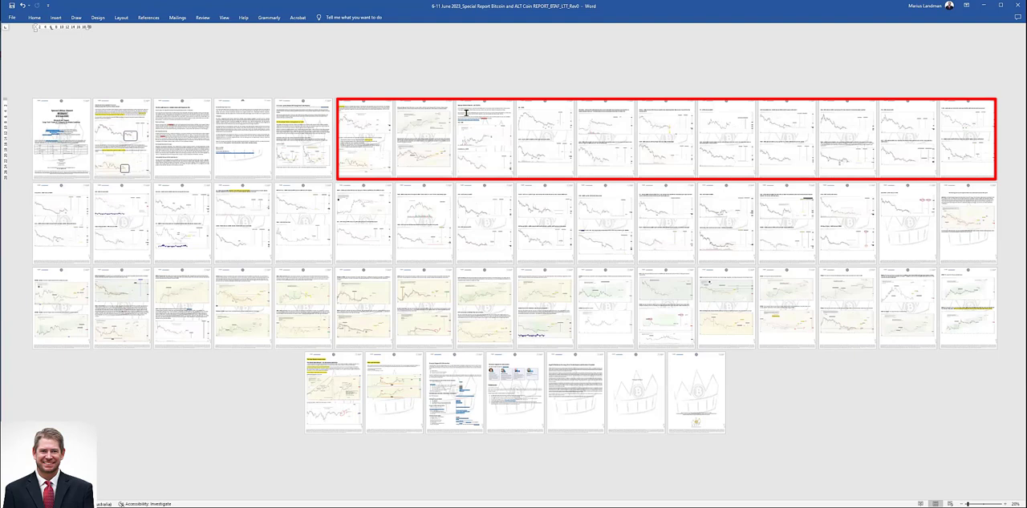
{"action": "mouse_move", "coordinate": [473, 132]}
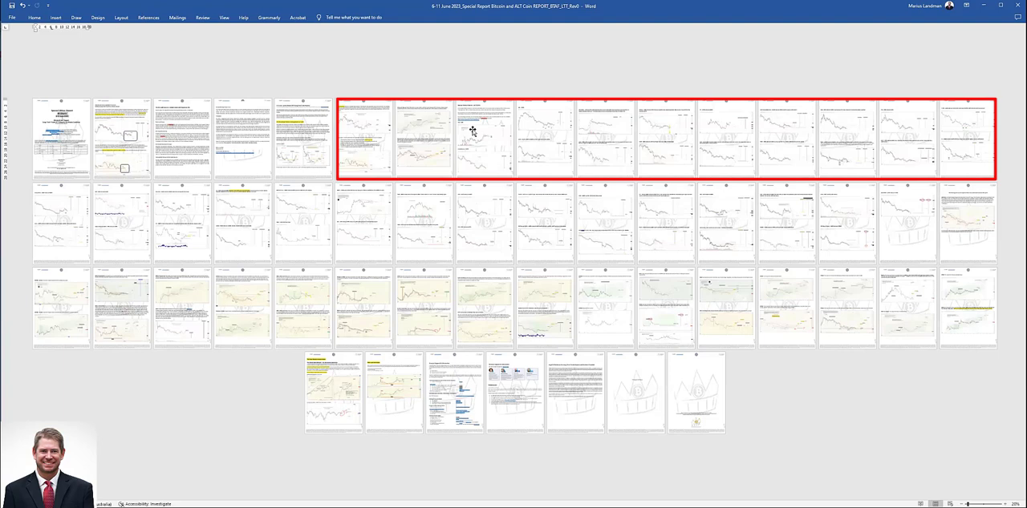
{"action": "mouse_move", "coordinate": [593, 162]}
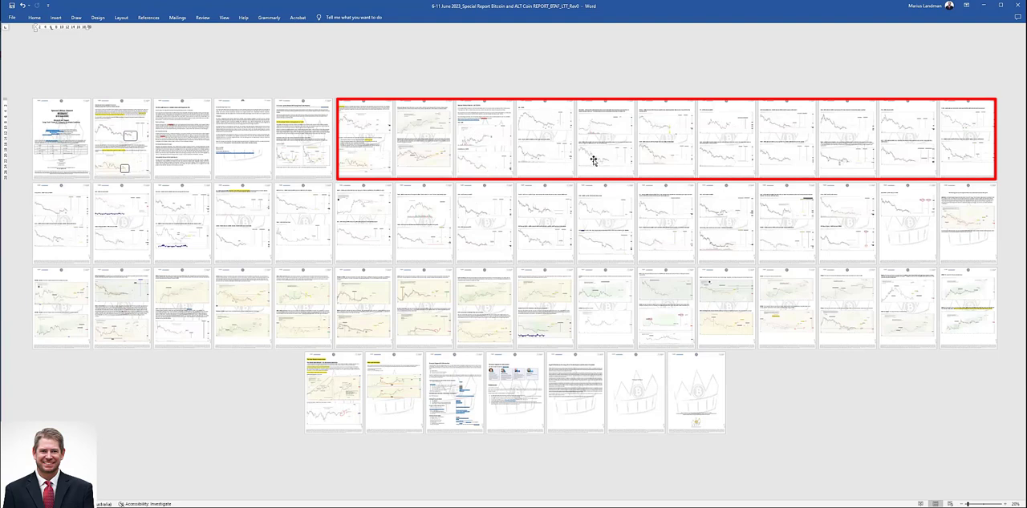
{"action": "mouse_move", "coordinate": [828, 161]}
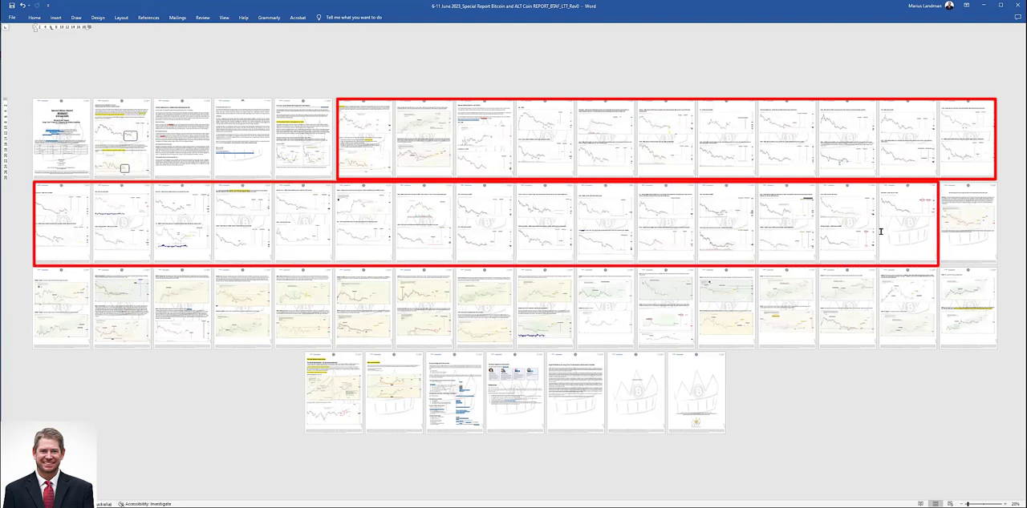
{"action": "left_click", "coordinate": [967, 221]}
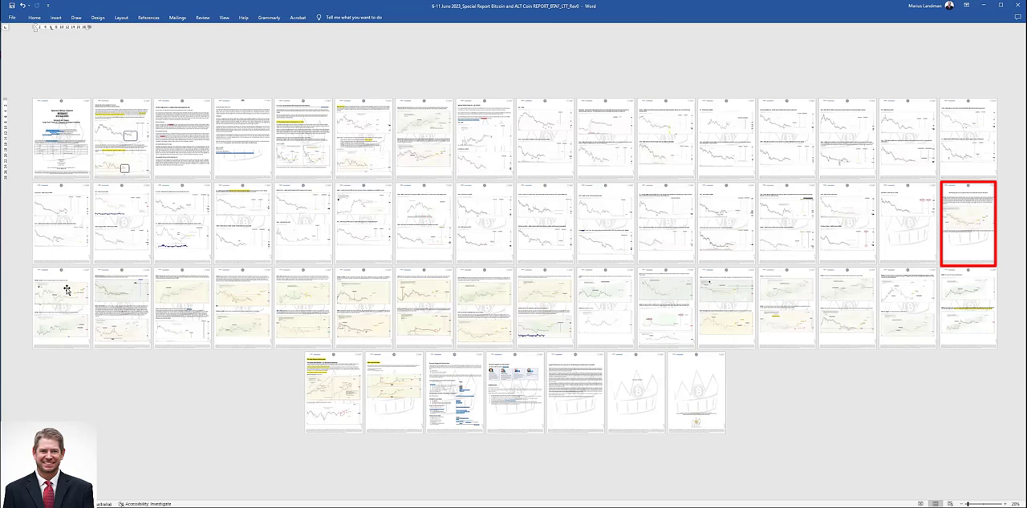
{"action": "left_click", "coordinate": [61, 308]}
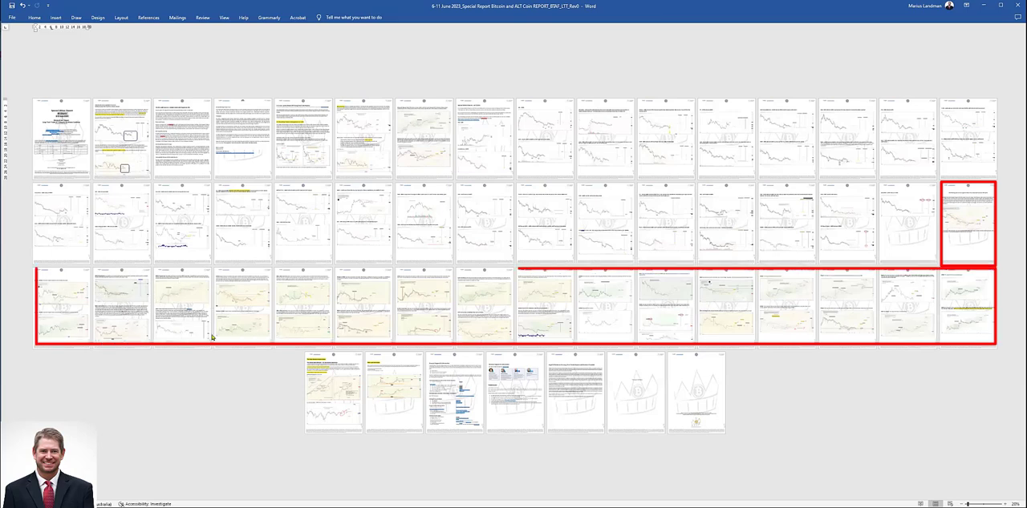
{"action": "mouse_move", "coordinate": [279, 314]}
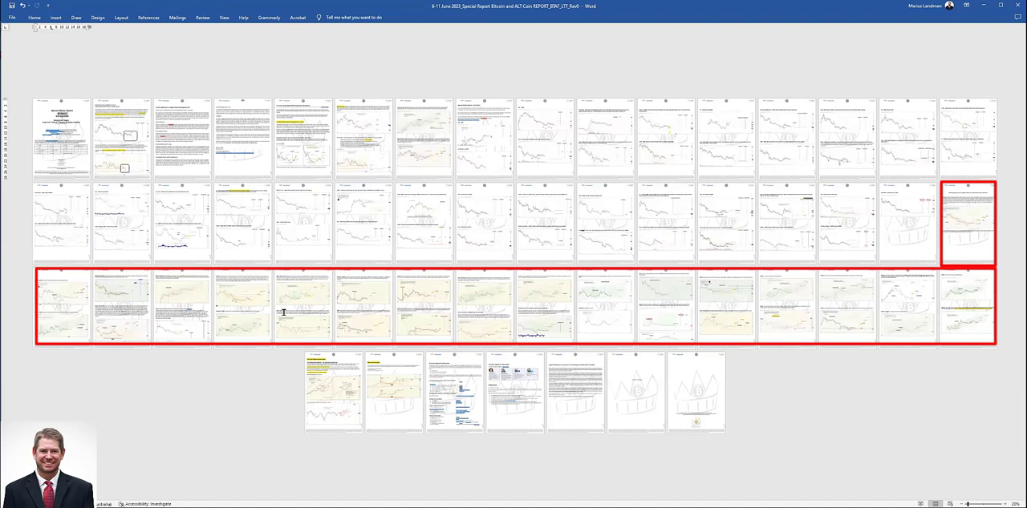
{"action": "mouse_move", "coordinate": [116, 329]}
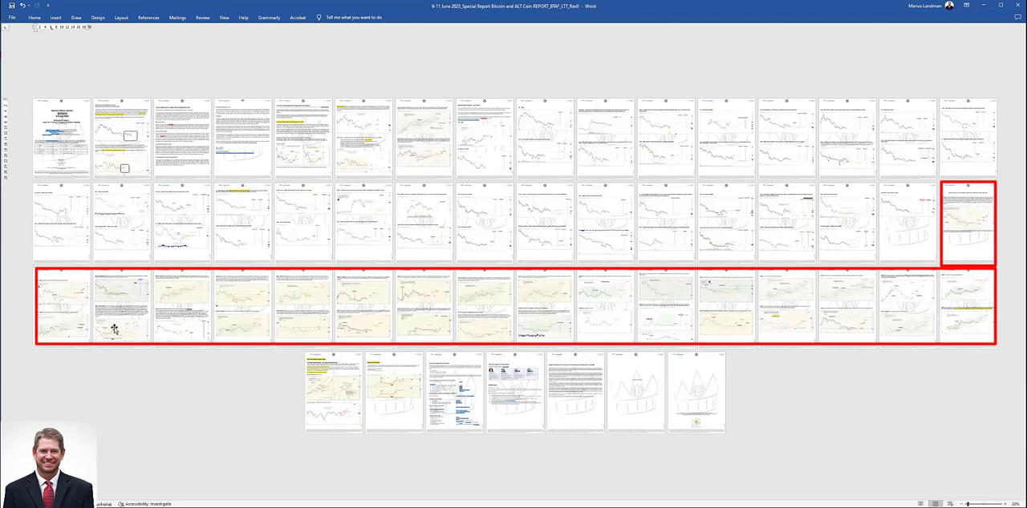
{"action": "mouse_move", "coordinate": [292, 320]}
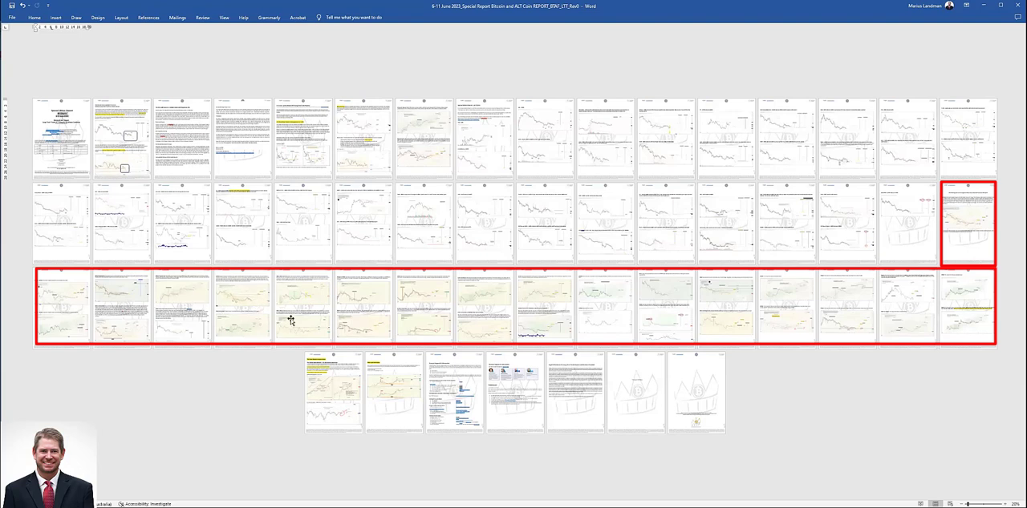
{"action": "mouse_move", "coordinate": [416, 298]}
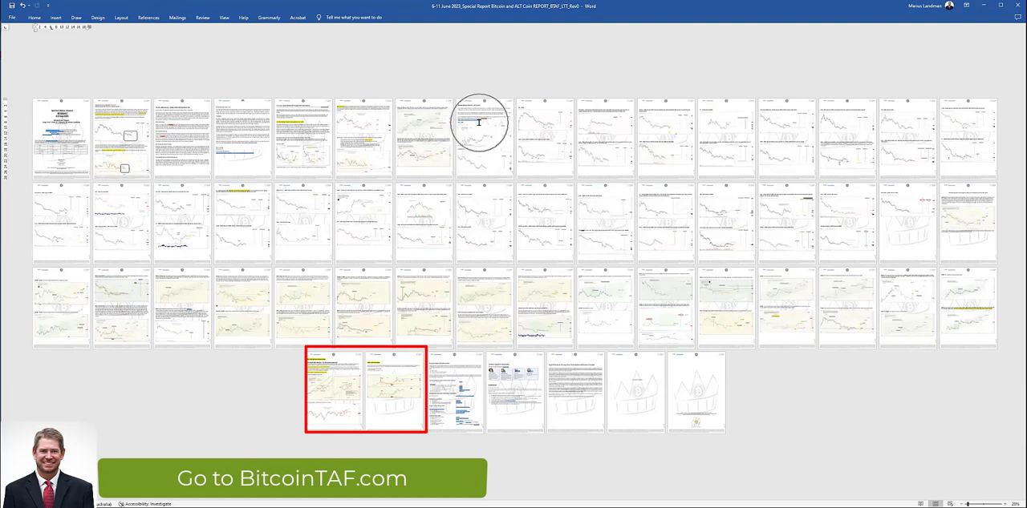
{"action": "mouse_move", "coordinate": [898, 218]}
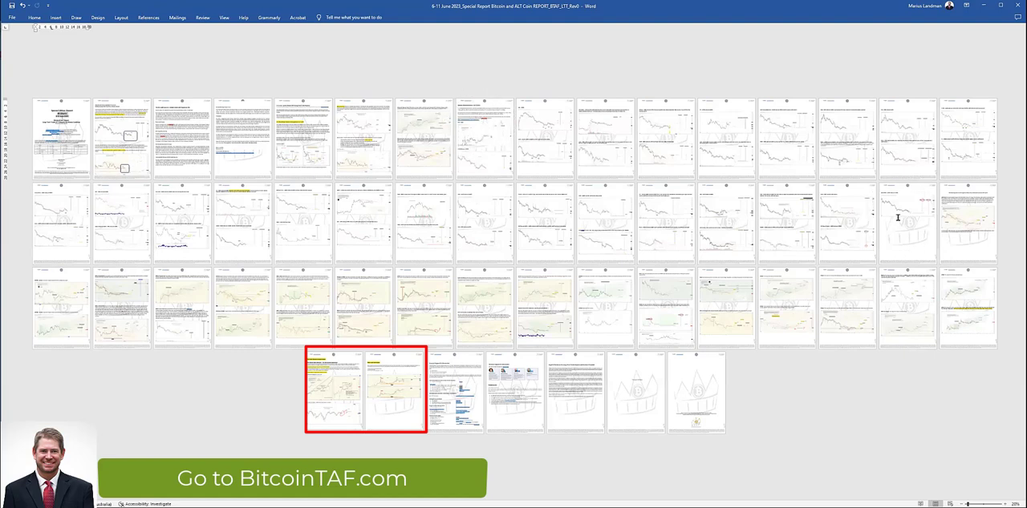
{"action": "mouse_move", "coordinate": [967, 218]}
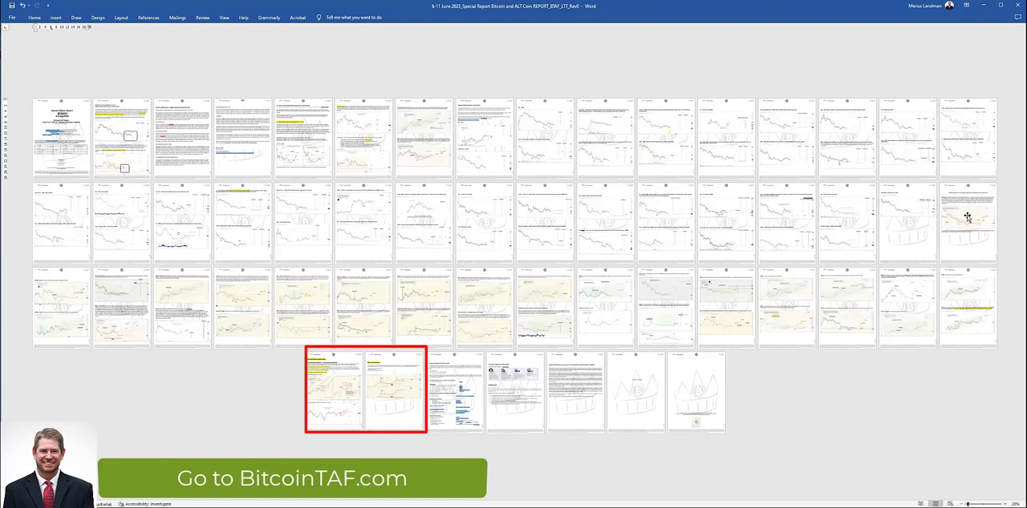
{"action": "mouse_move", "coordinate": [731, 237]}
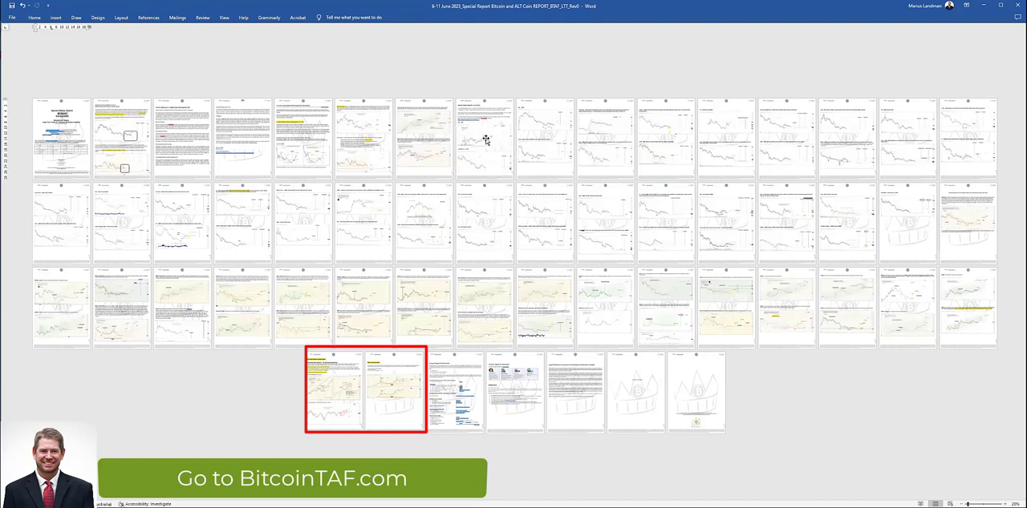
{"action": "mouse_move", "coordinate": [488, 158]}
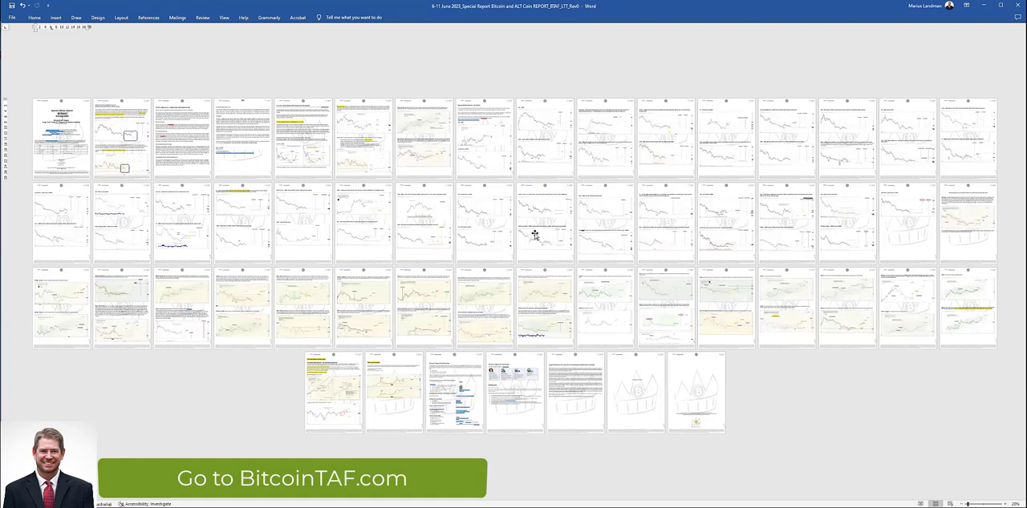
{"action": "mouse_move", "coordinate": [417, 219]}
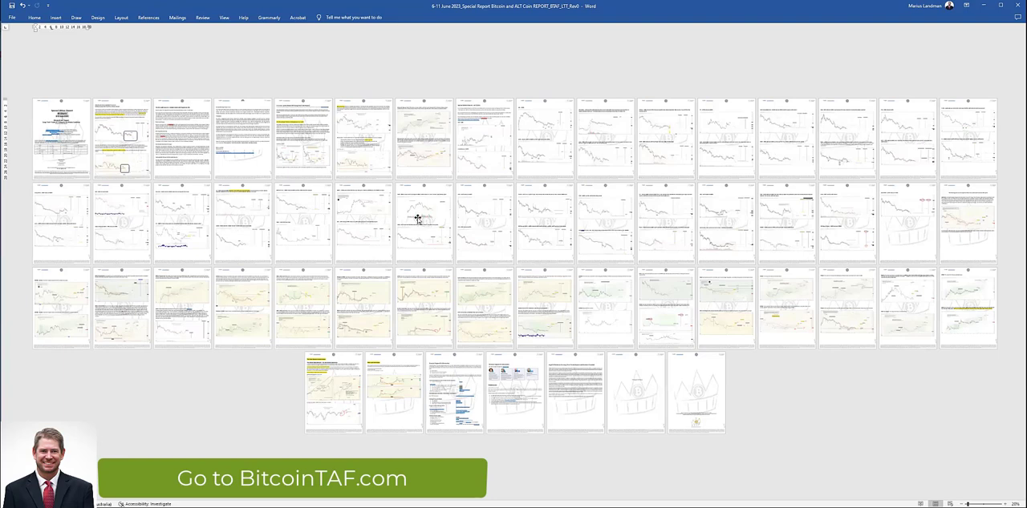
{"action": "mouse_move", "coordinate": [553, 218]}
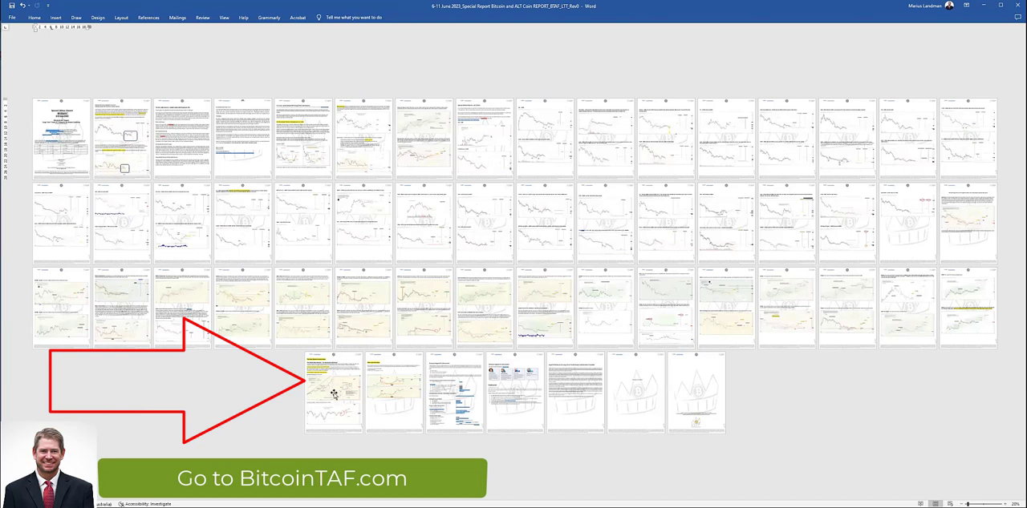
{"action": "mouse_move", "coordinate": [324, 388]}
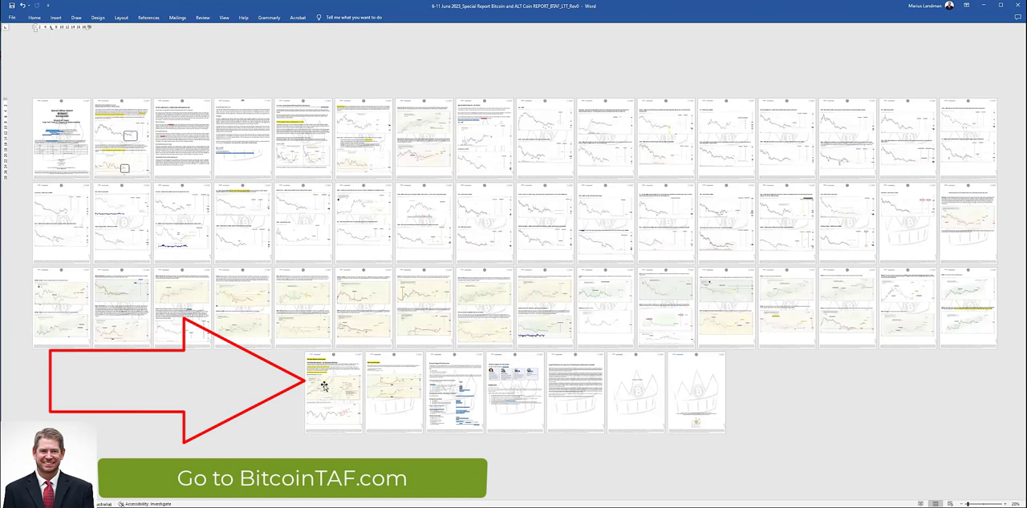
{"action": "mouse_move", "coordinate": [331, 394]}
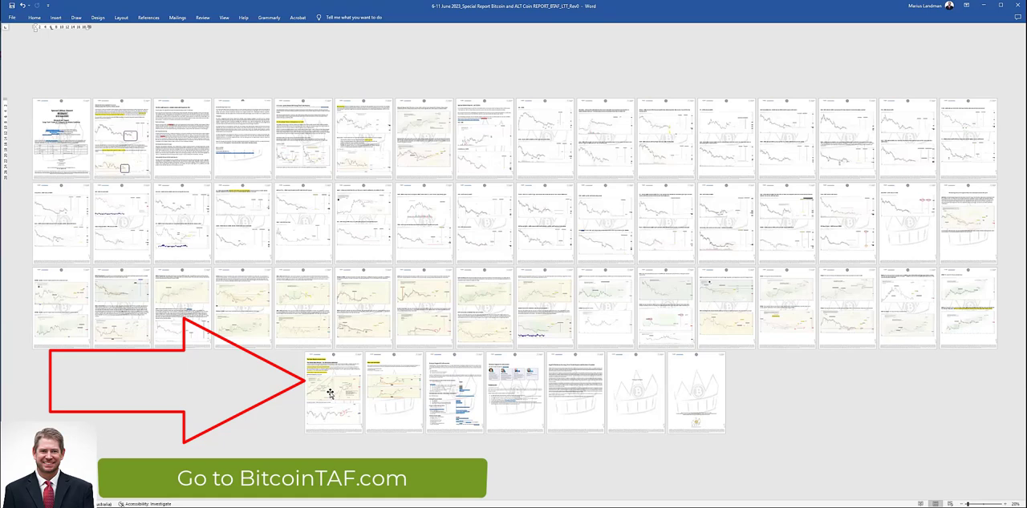
{"action": "mouse_move", "coordinate": [337, 392]}
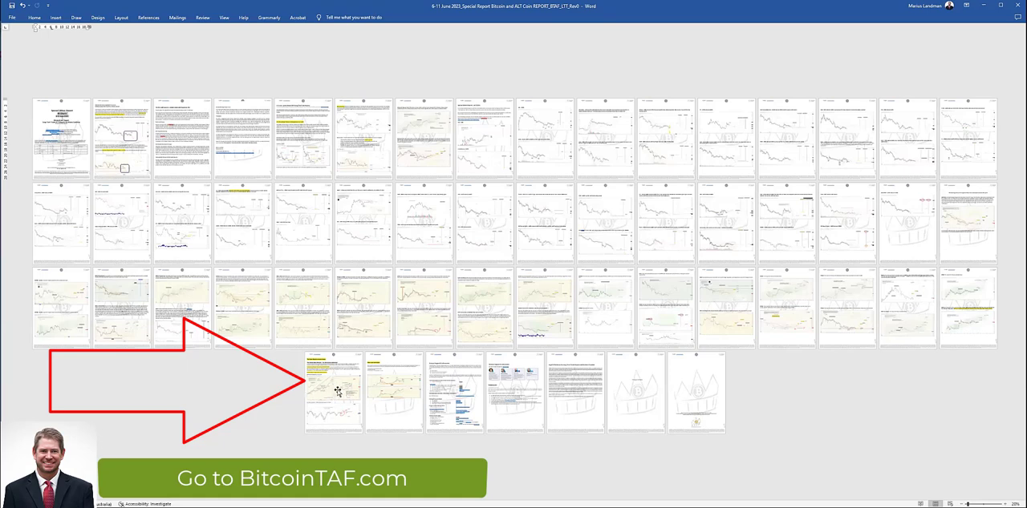
{"action": "mouse_move", "coordinate": [329, 395]}
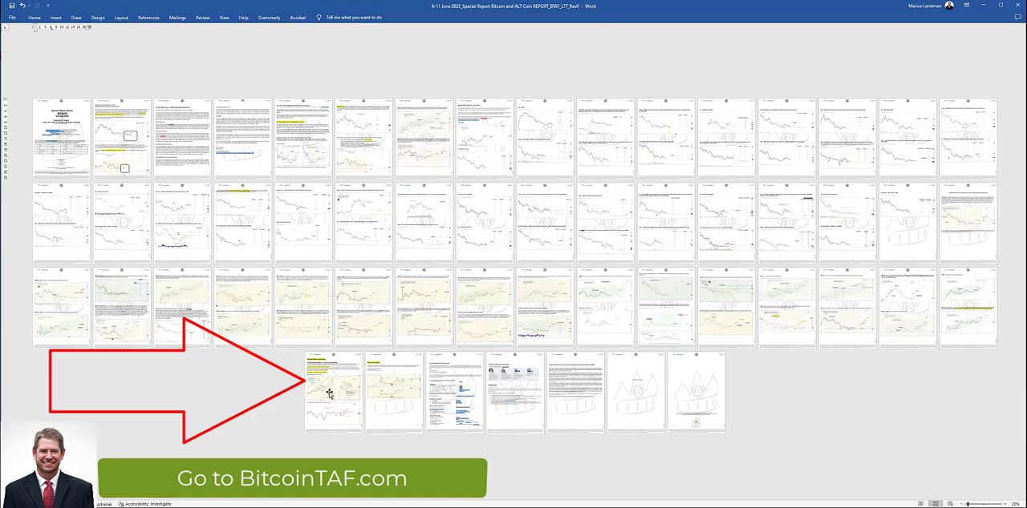
{"action": "mouse_move", "coordinate": [334, 433]}
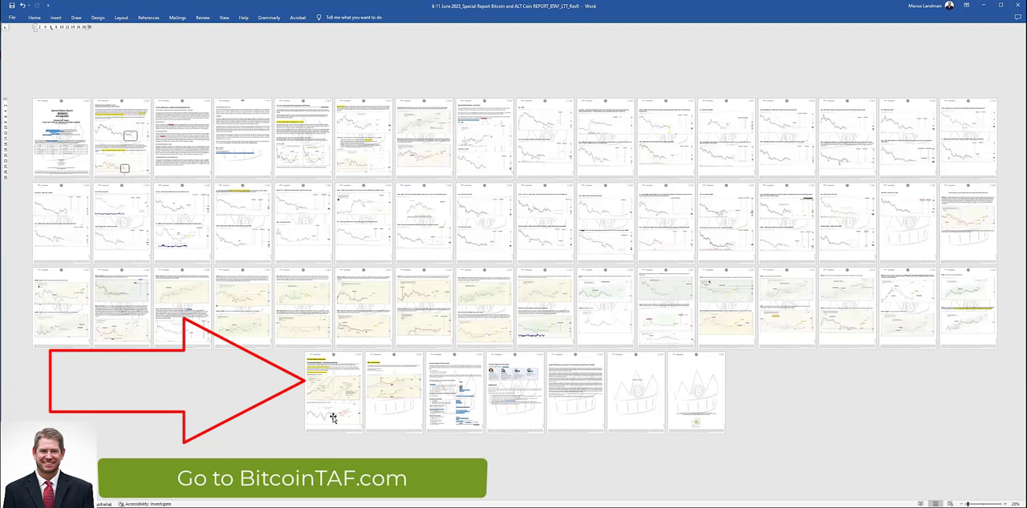
{"action": "mouse_move", "coordinate": [398, 394]}
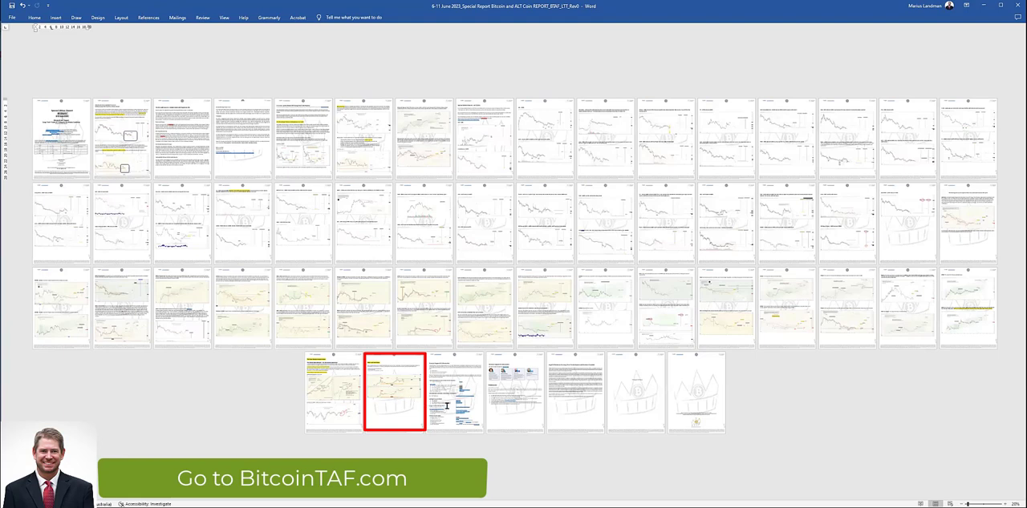
{"action": "mouse_move", "coordinate": [452, 393]}
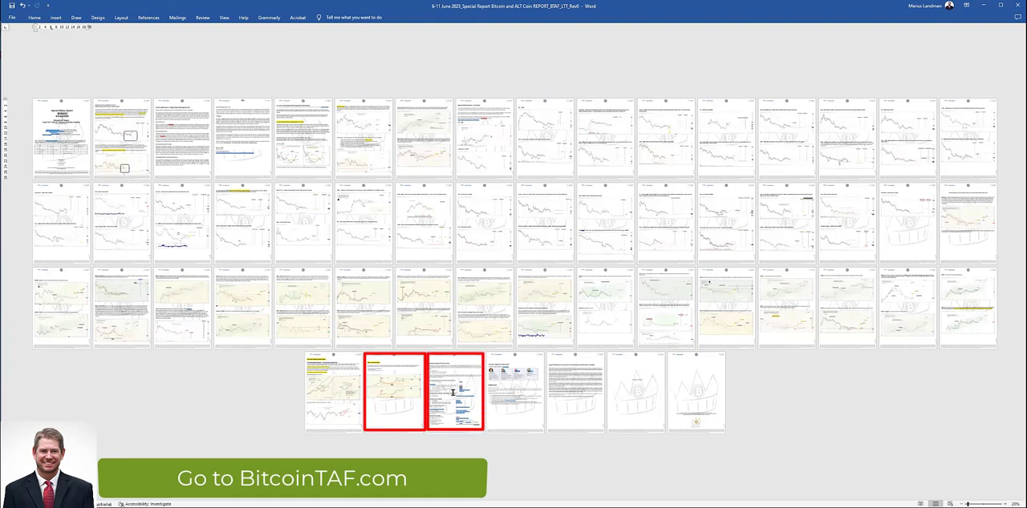
{"action": "left_click", "coordinate": [454, 392]}
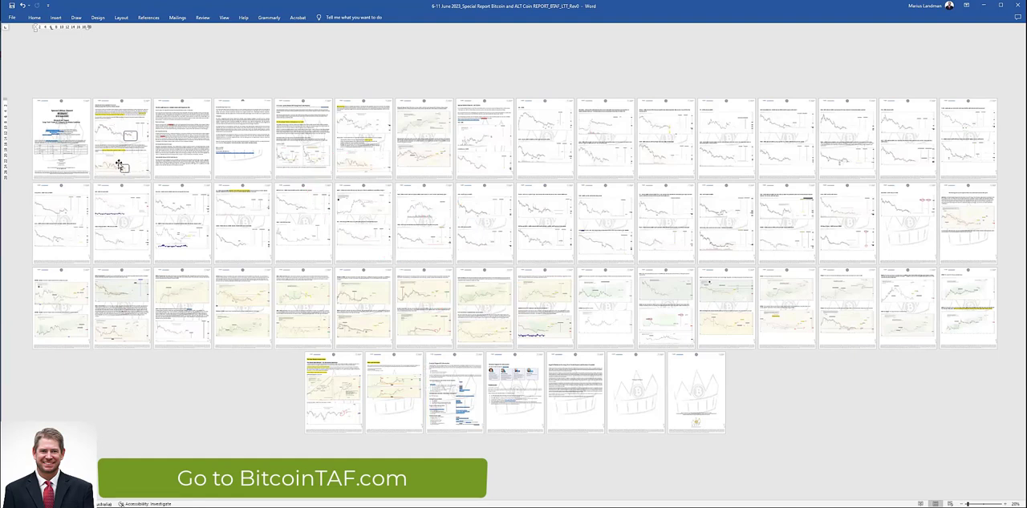
{"action": "left_click", "coordinate": [302, 138]}
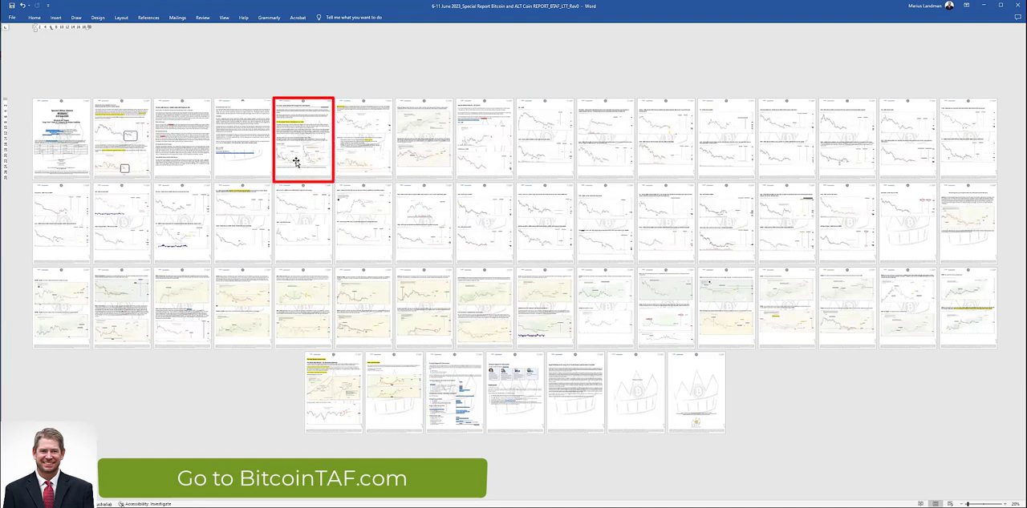